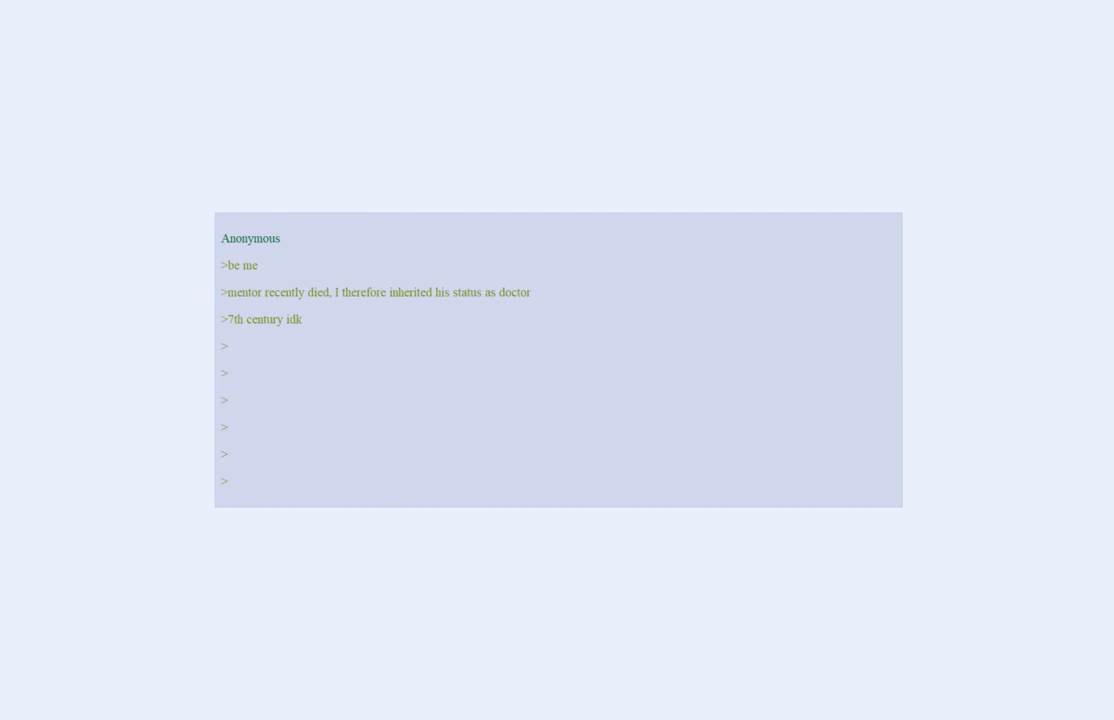
pyautogui.write('walk past the farms on my way to the castle')
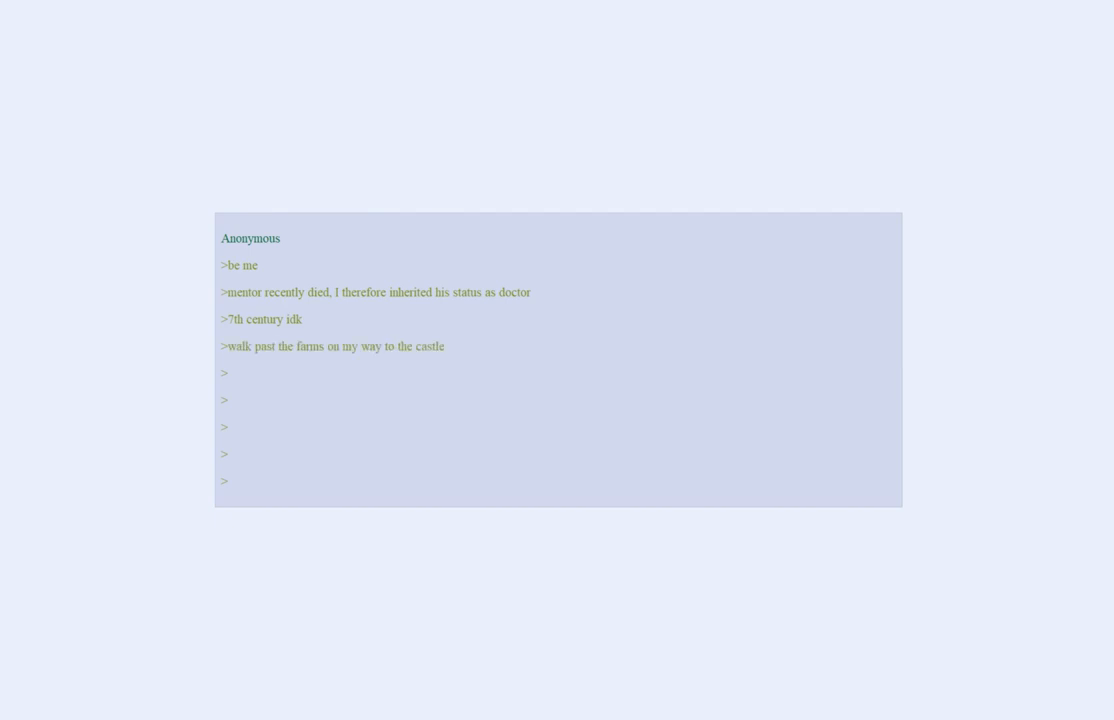
pyautogui.write('see family of peasants waiting for me')
pyautogui.write('male is sick, has a big fleshy orb on his back')
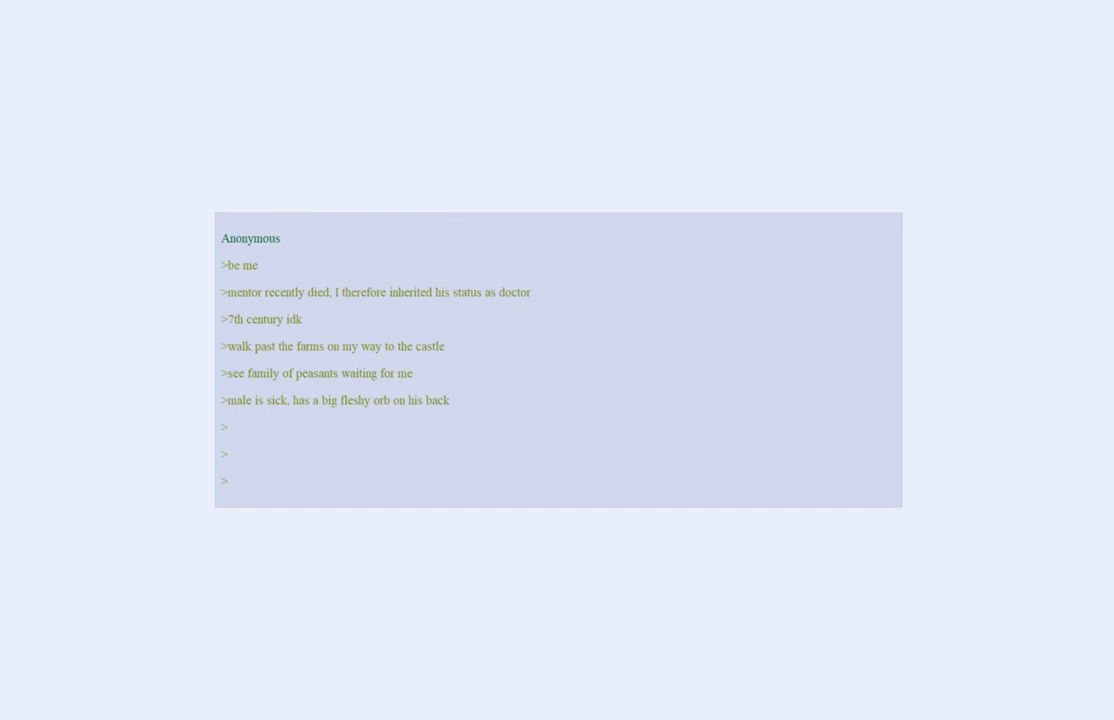
pyautogui.write('*notices buldge* what is this?')
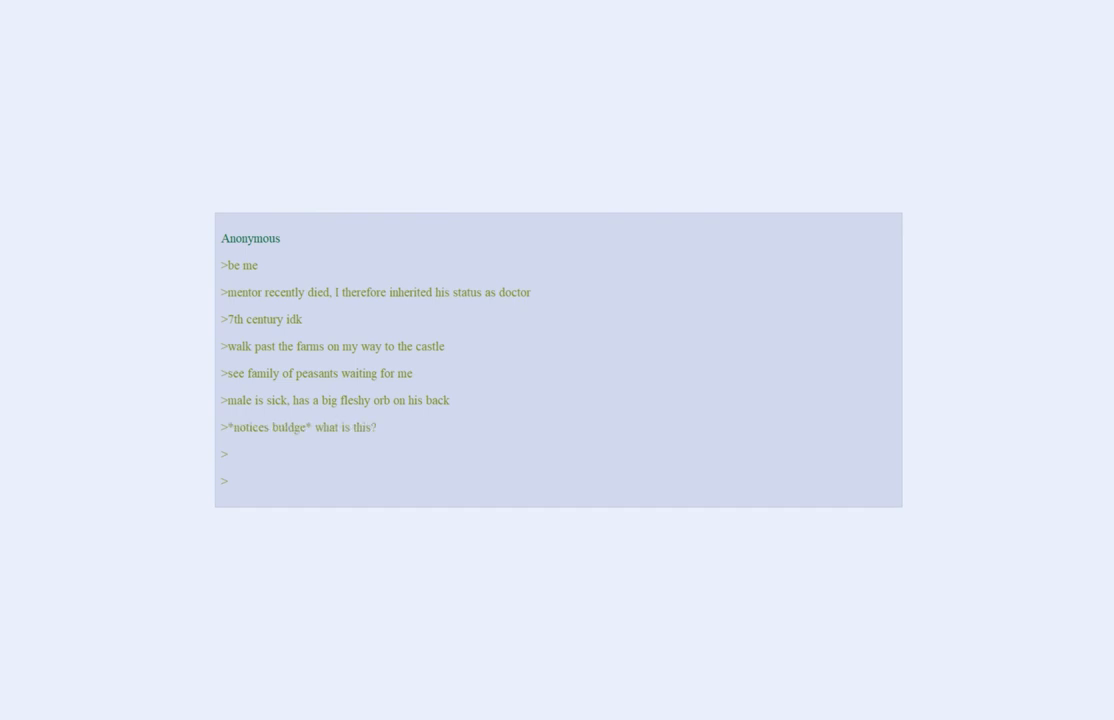
pyautogui.write('please cure my husband, hes become ill')
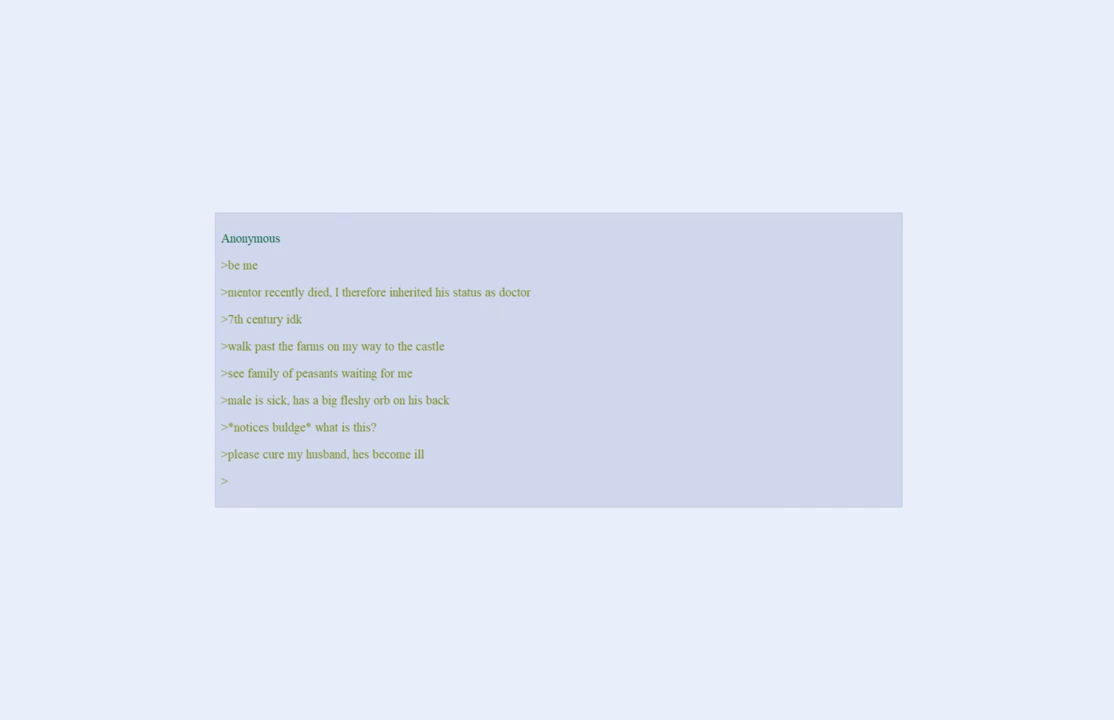
pyautogui.write('no clue wtf he has')
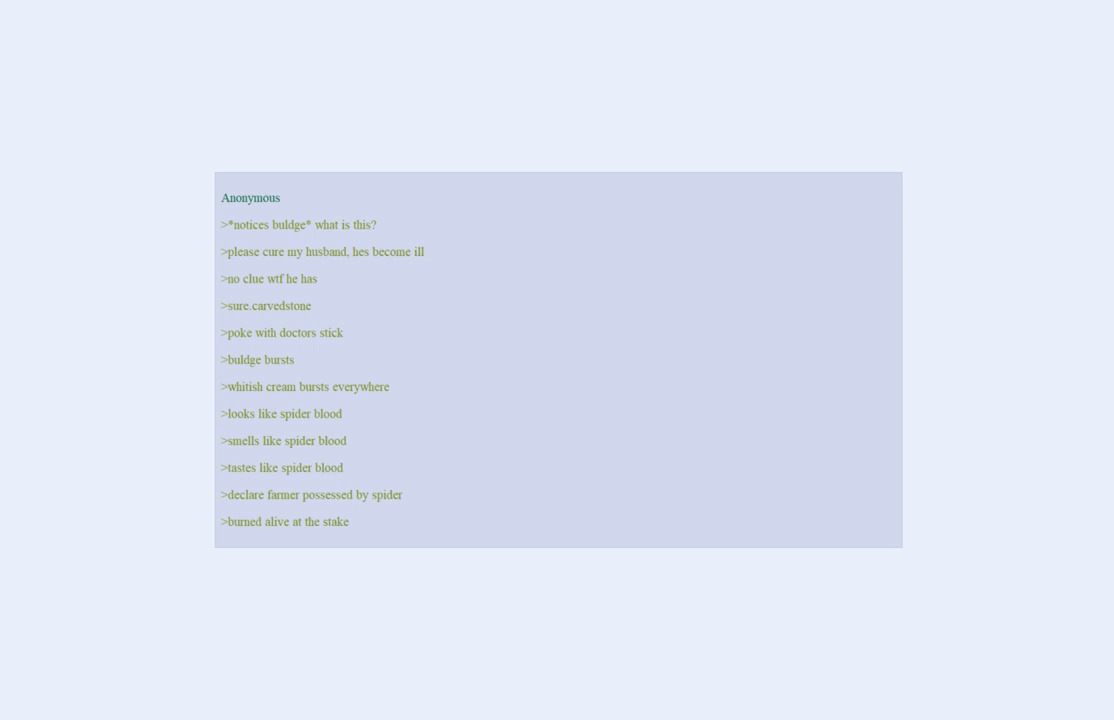
pyautogui.scroll(-3)
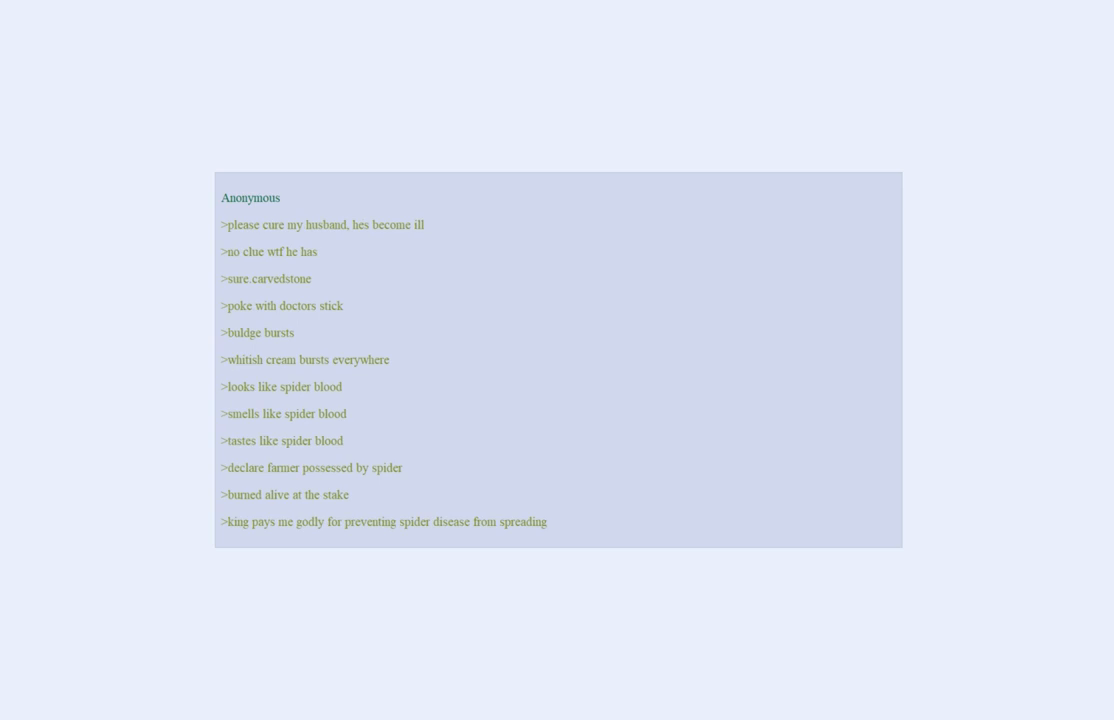